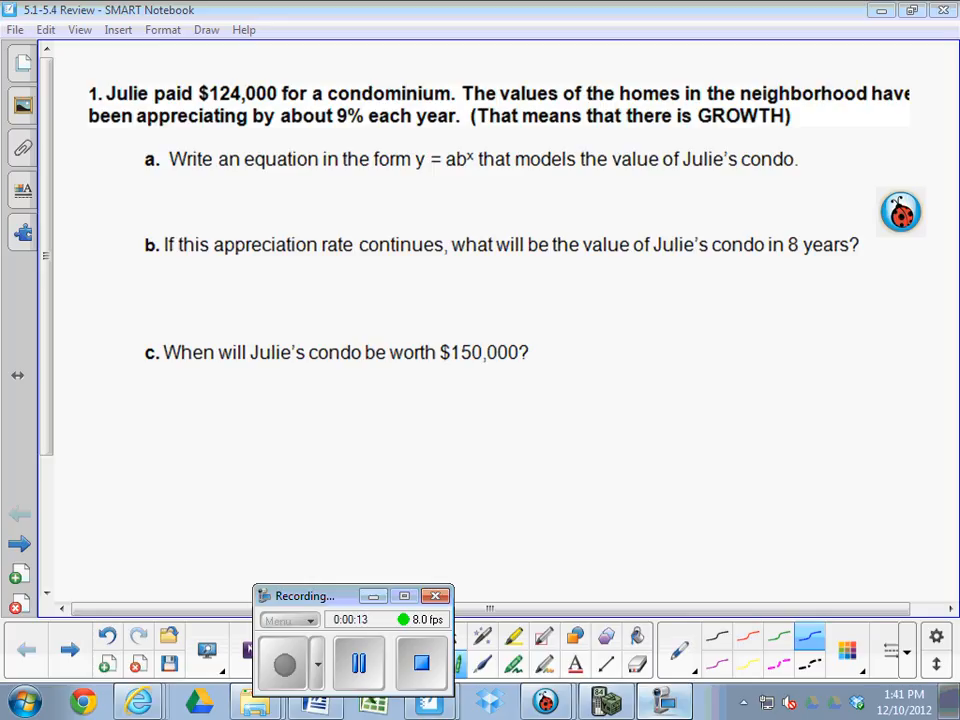
Step: Handwrite y = 124000(1.09 under part a with the blue pen
drag(300, 178, 285, 240)
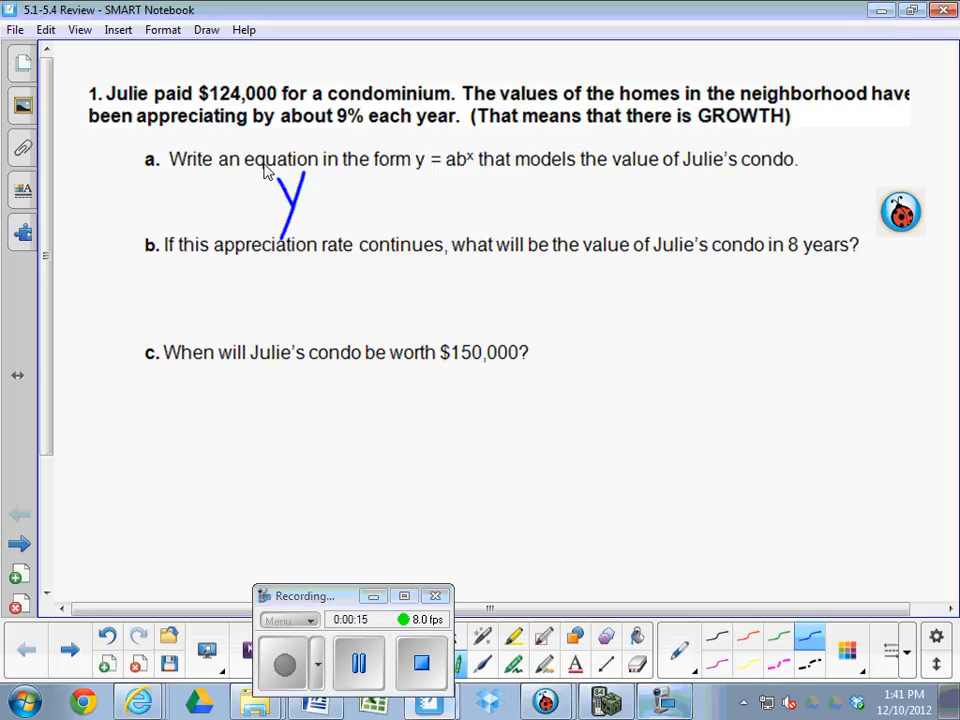
drag(320, 195, 435, 200)
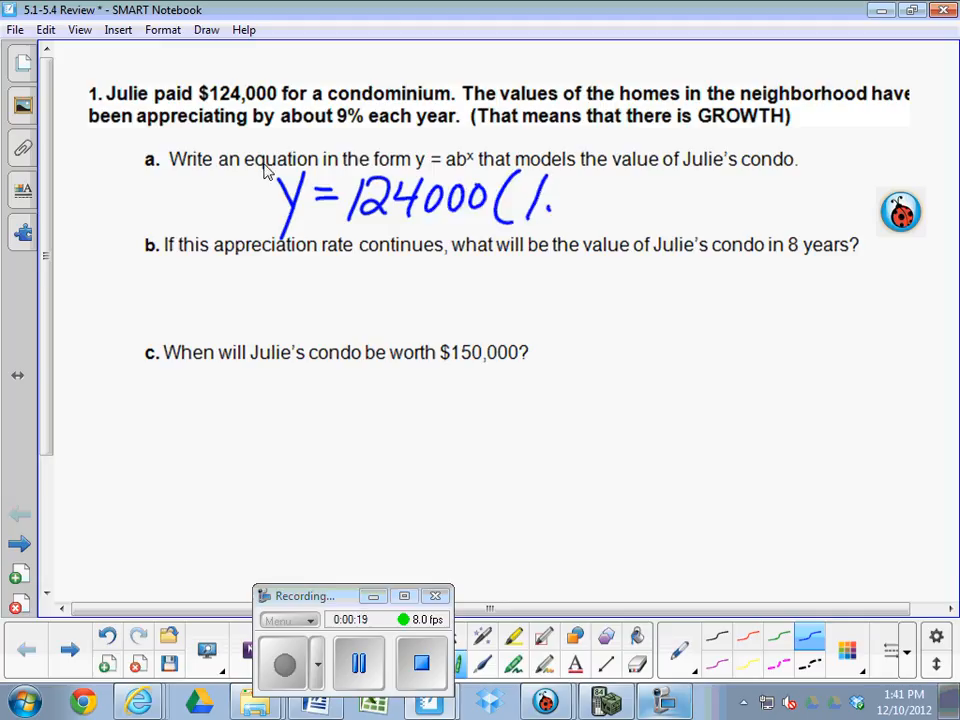
drag(555, 195, 680, 175)
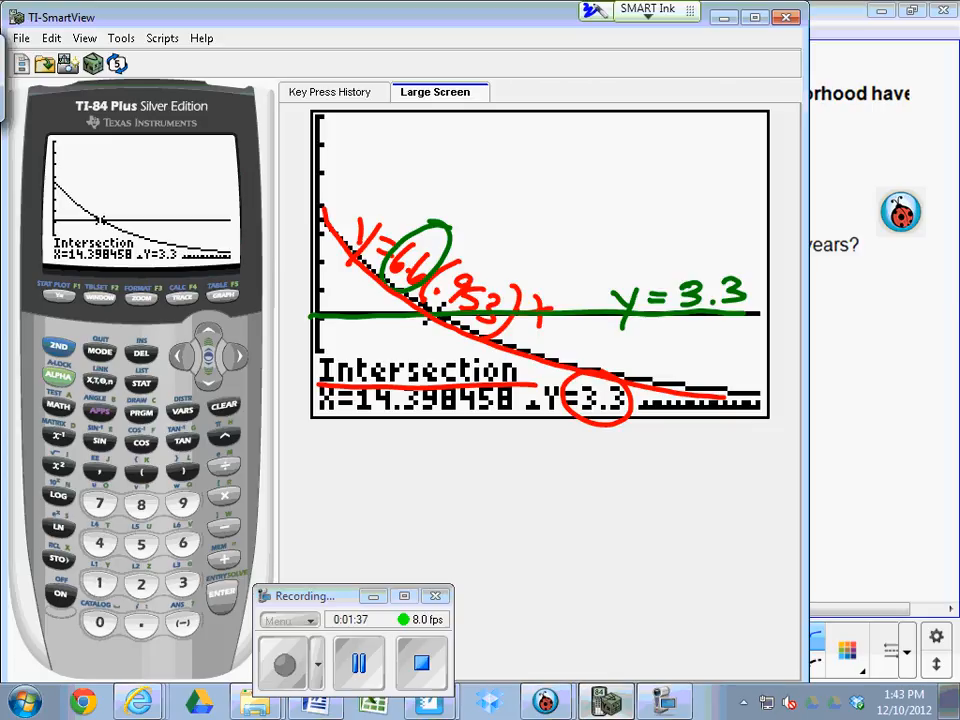
Step: Clear the old ink annotations over the graph and enter 124000(1.09)^X into Y1
click(647, 11)
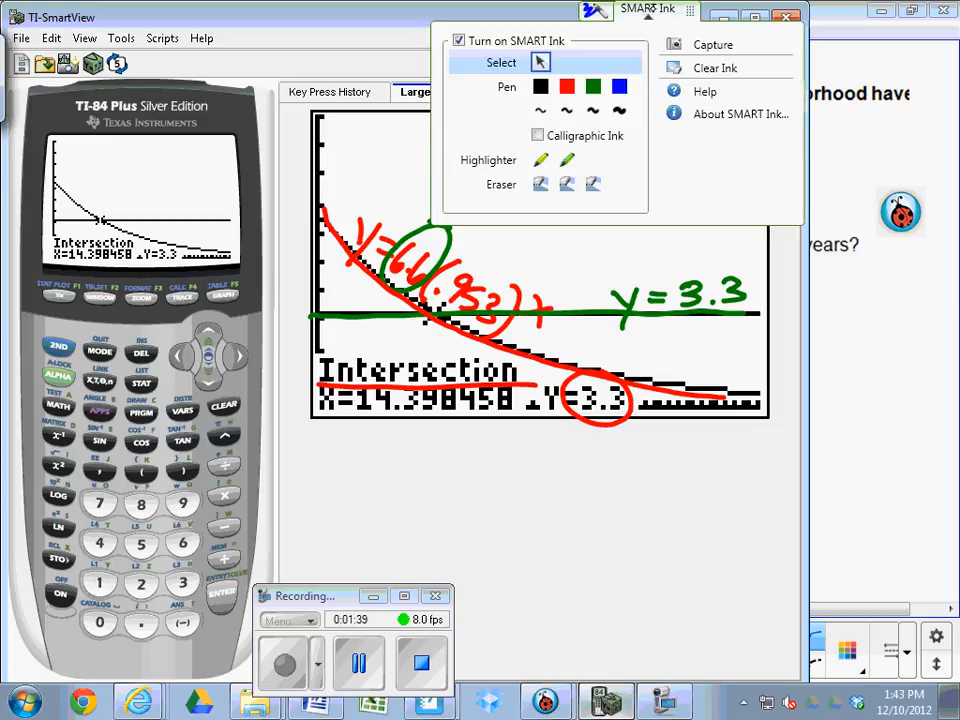
click(714, 67)
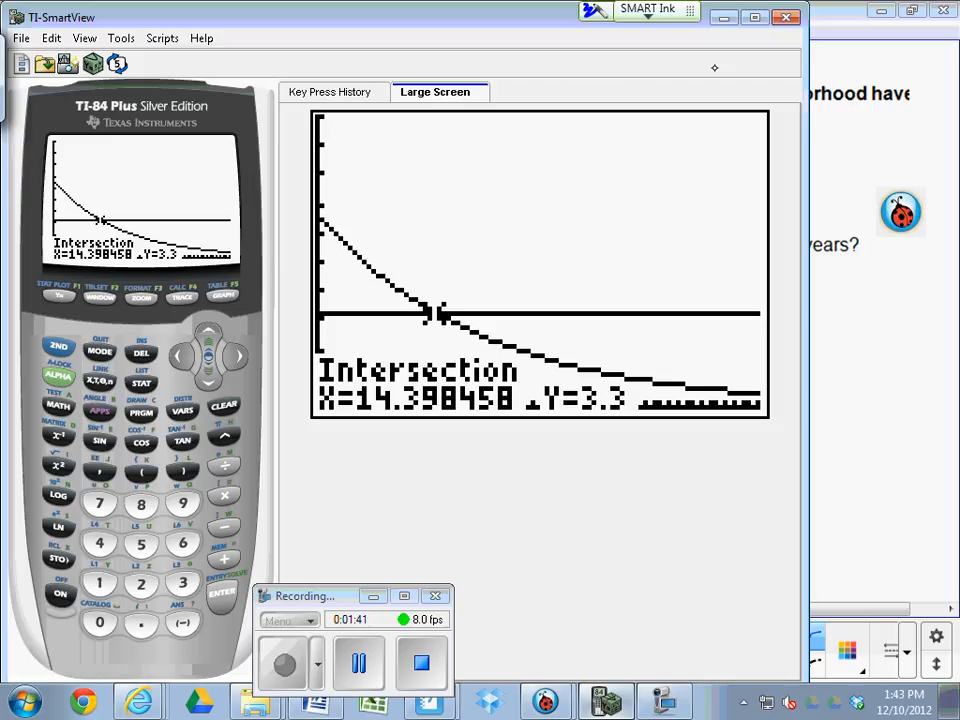
click(650, 13)
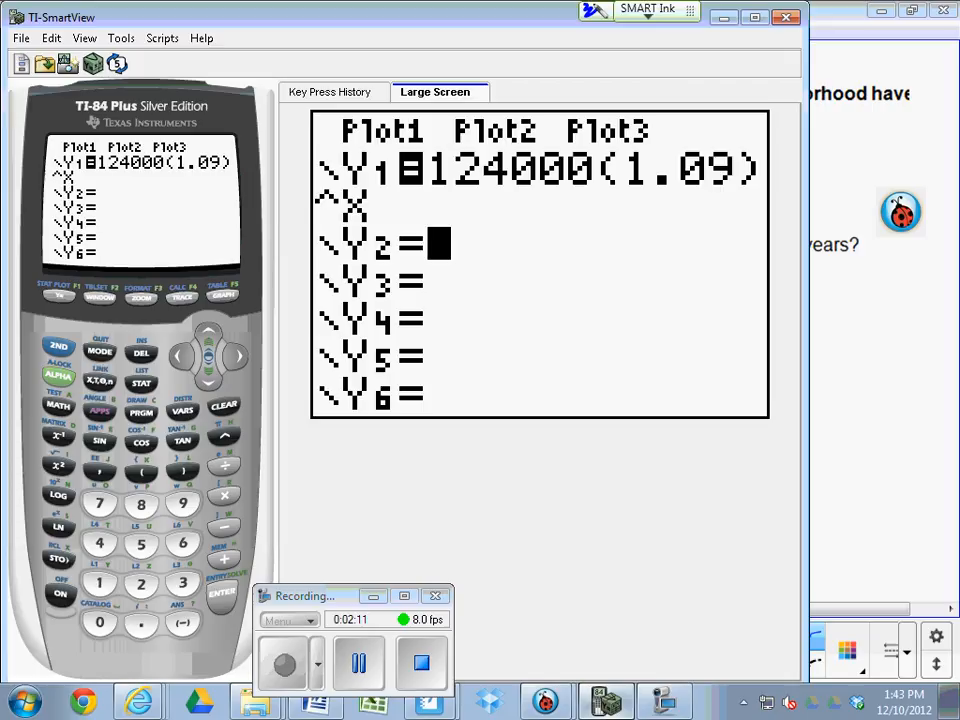
text(1500)
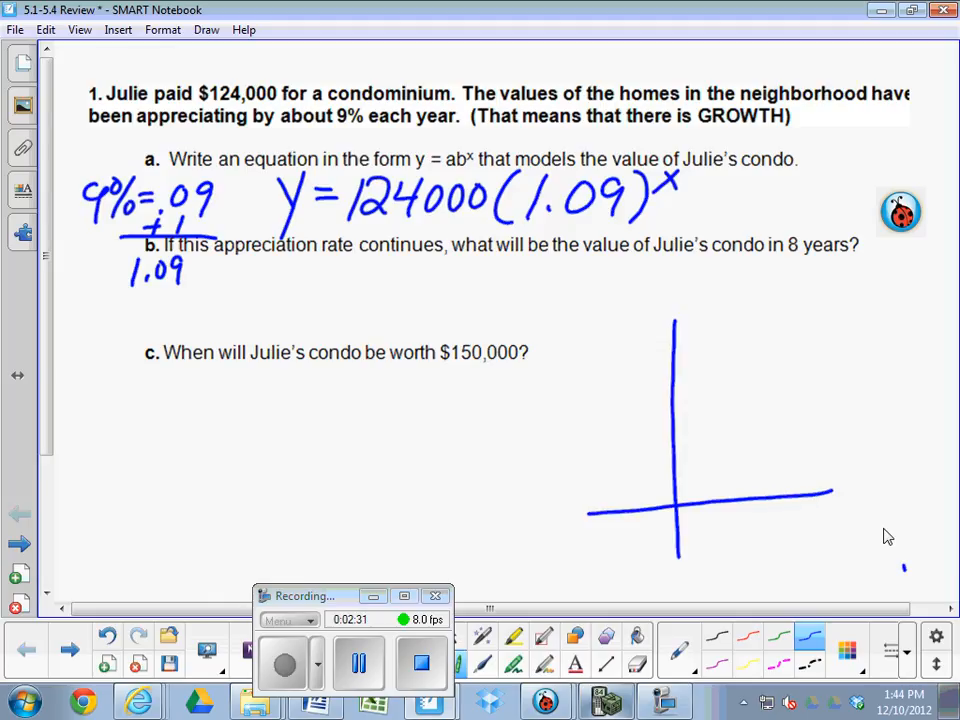
Step: Sketch a rising growth curve on the axes and mark the 150K level
drag(685, 440, 830, 275)
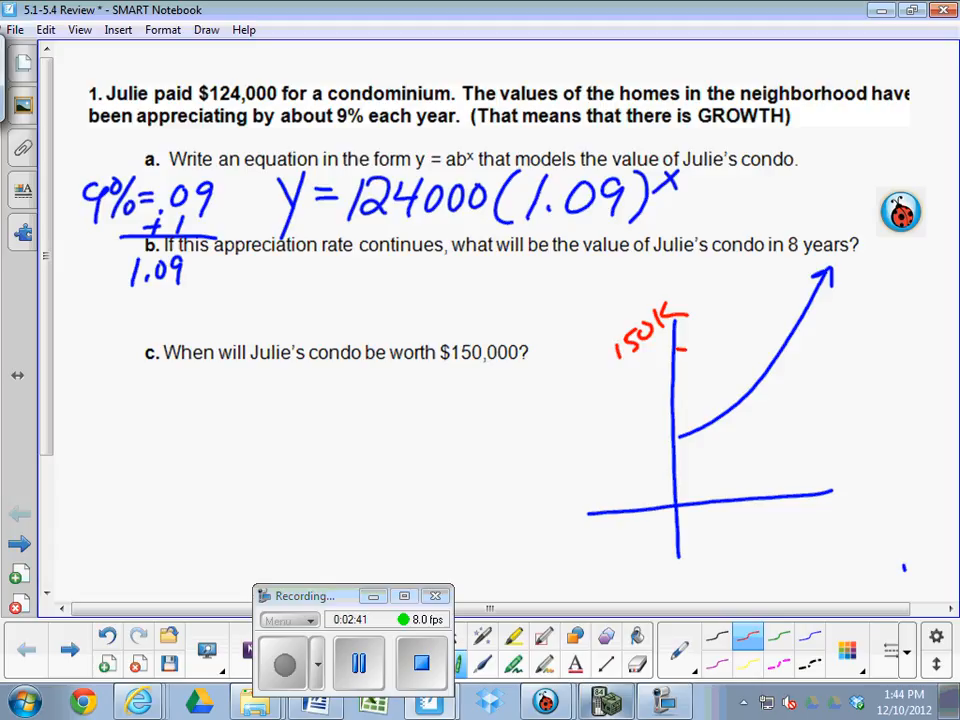
drag(680, 347, 890, 347)
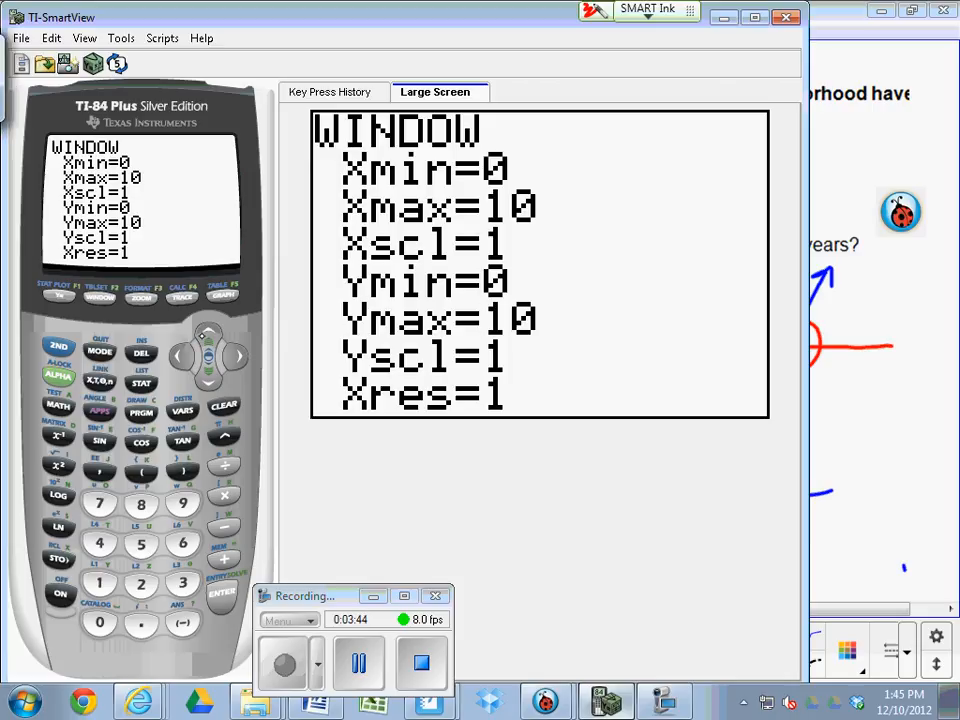
Step: Enter 12400 as Ymin in the calculator's WINDOW settings
text(12400)
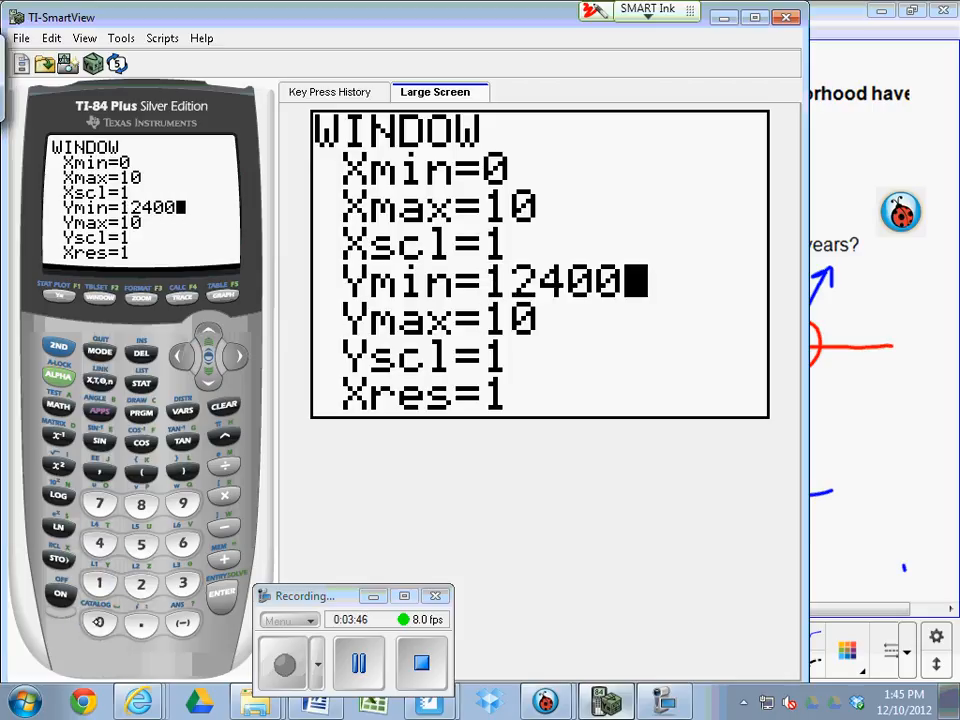